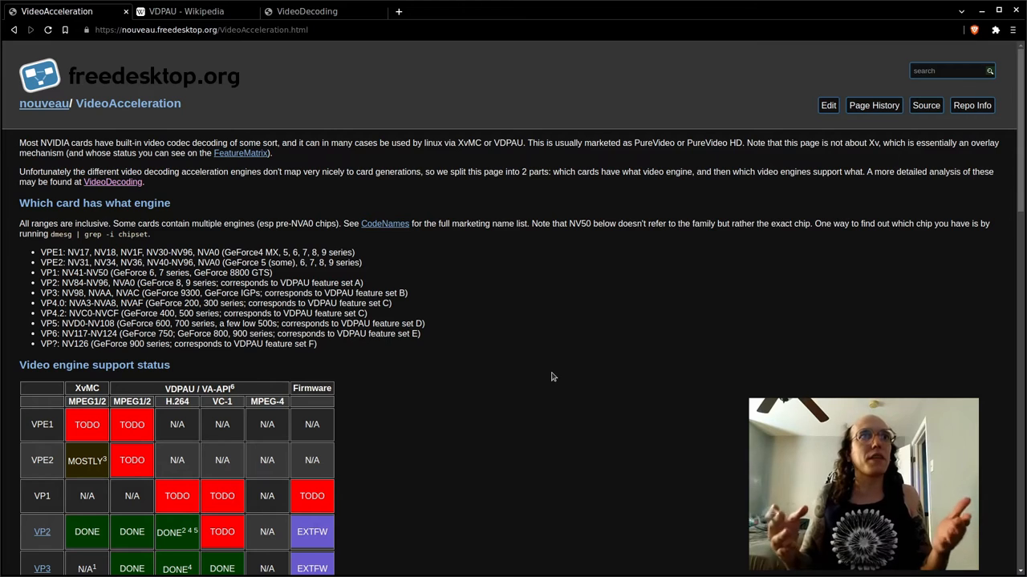
pyautogui.moveTo(362, 288)
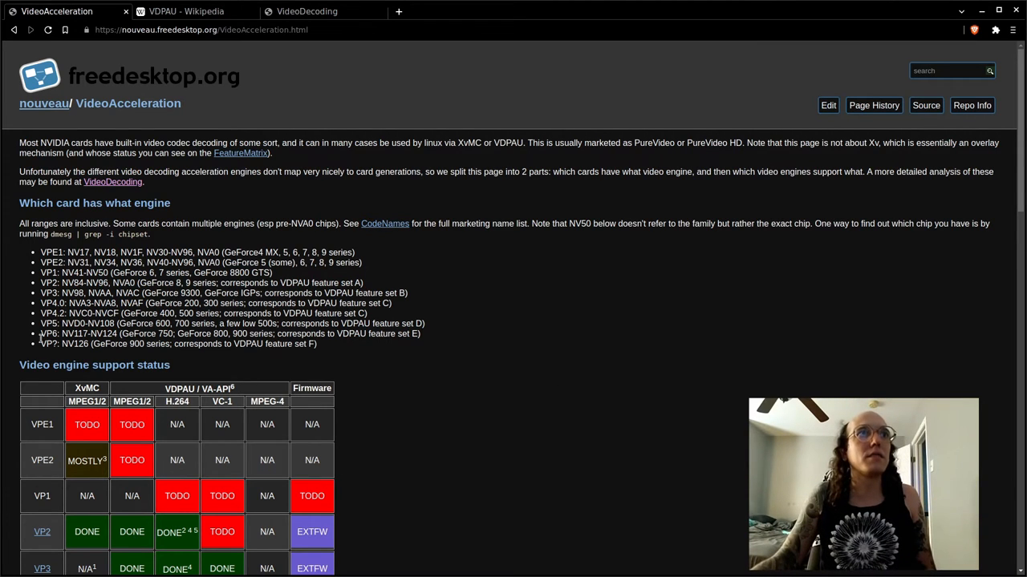
pyautogui.moveTo(574, 366)
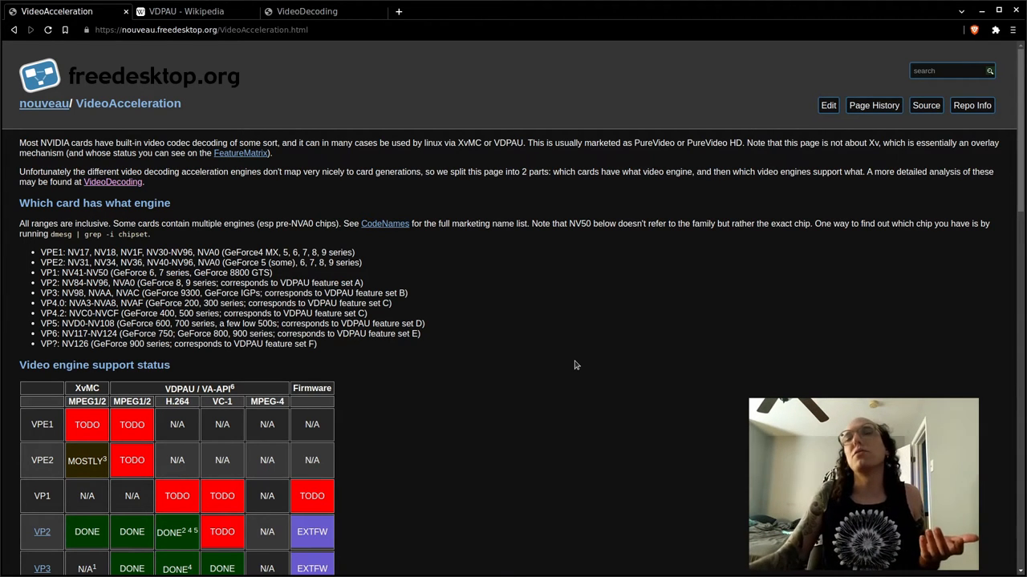
pyautogui.moveTo(561, 366)
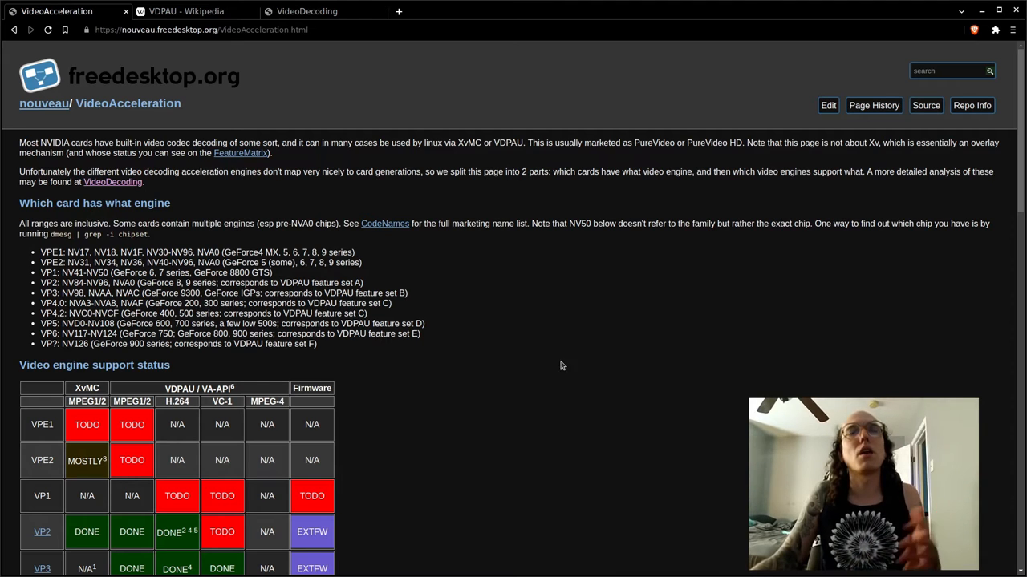
pyautogui.moveTo(543, 370)
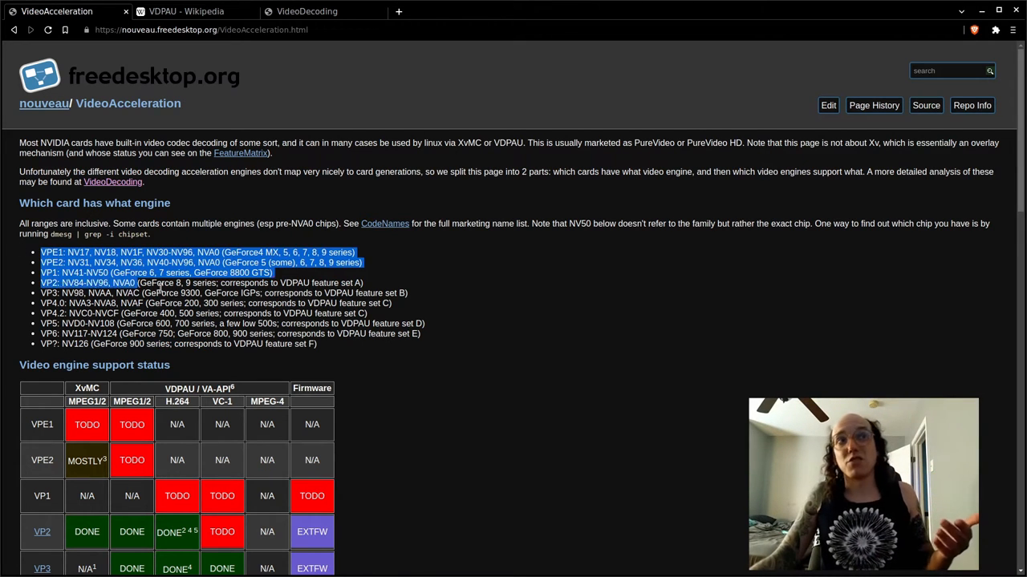
# Scroll down through the video engine support status table and its Notes to the Firmware section
pyautogui.click(439, 346)
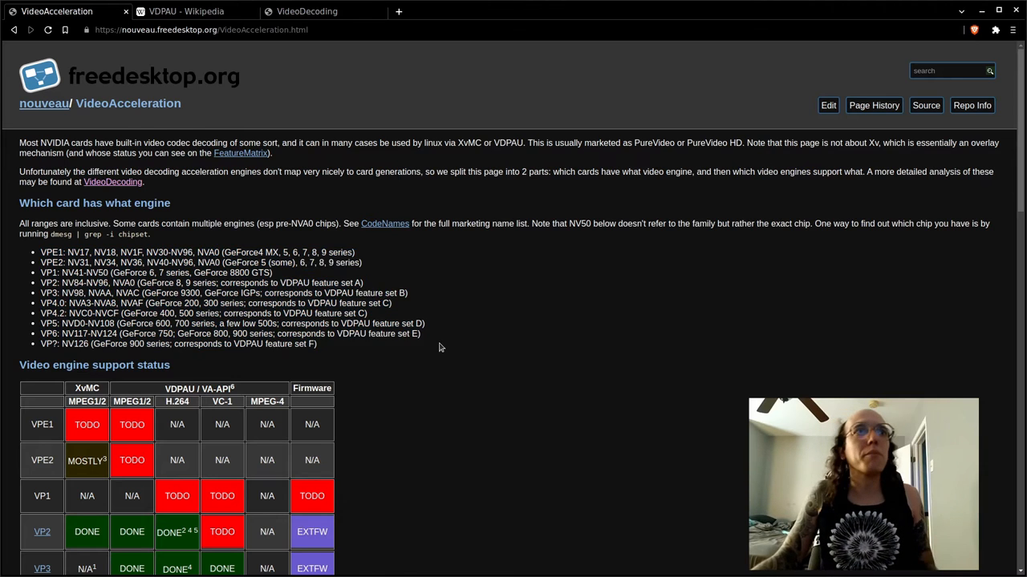
pyautogui.scroll(-3)
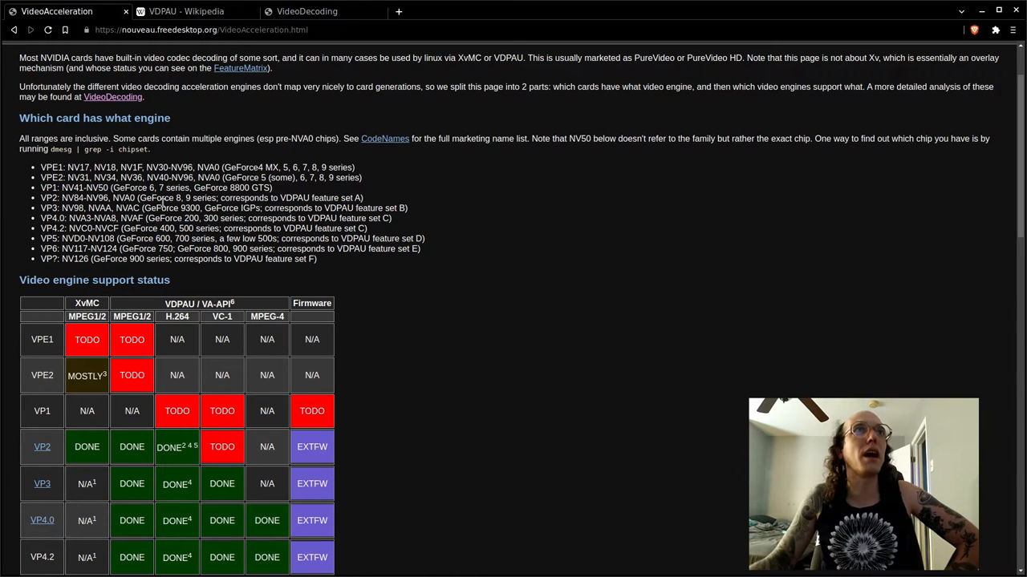
pyautogui.moveTo(147, 353)
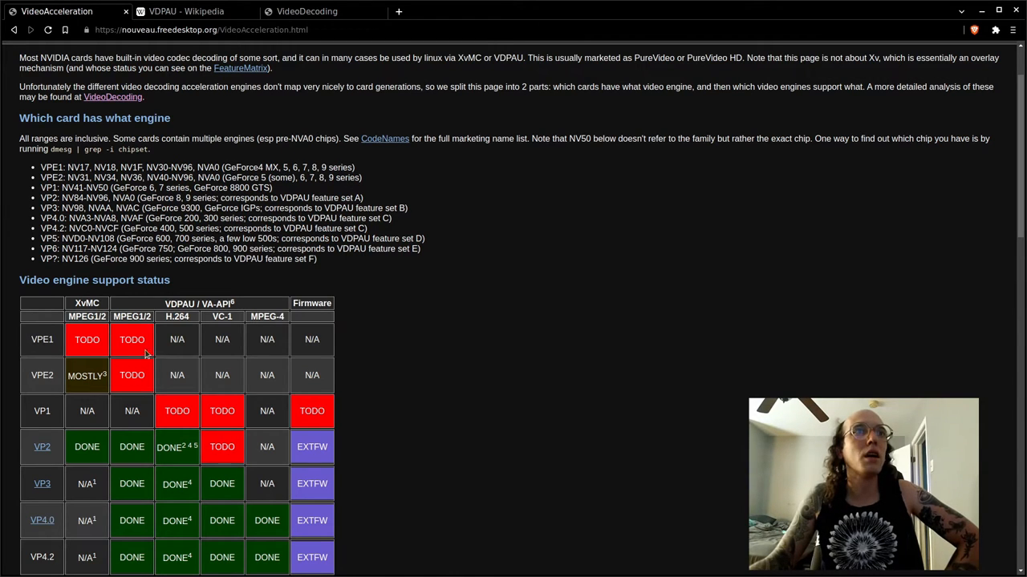
pyautogui.moveTo(170, 408)
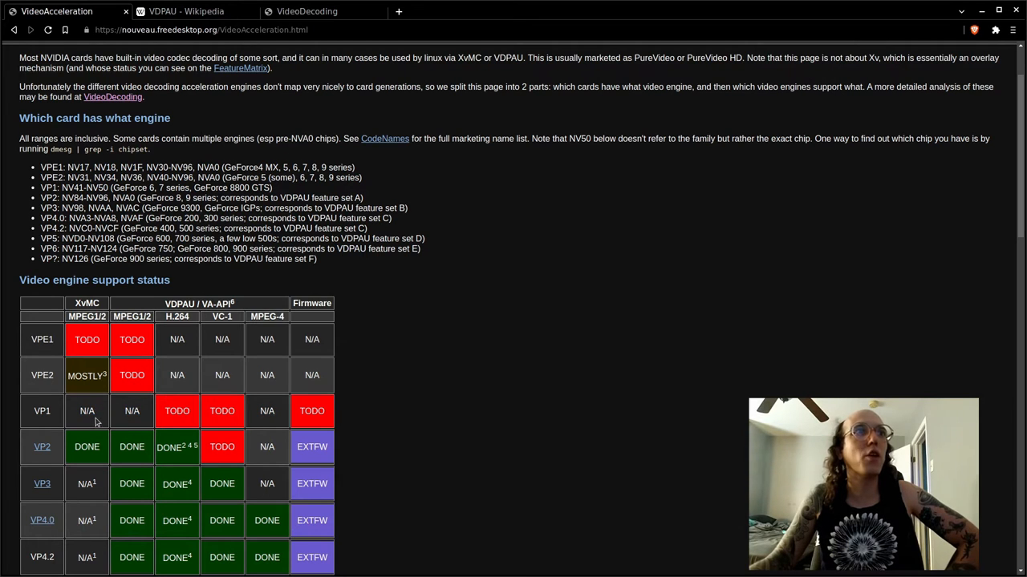
pyautogui.moveTo(113, 417)
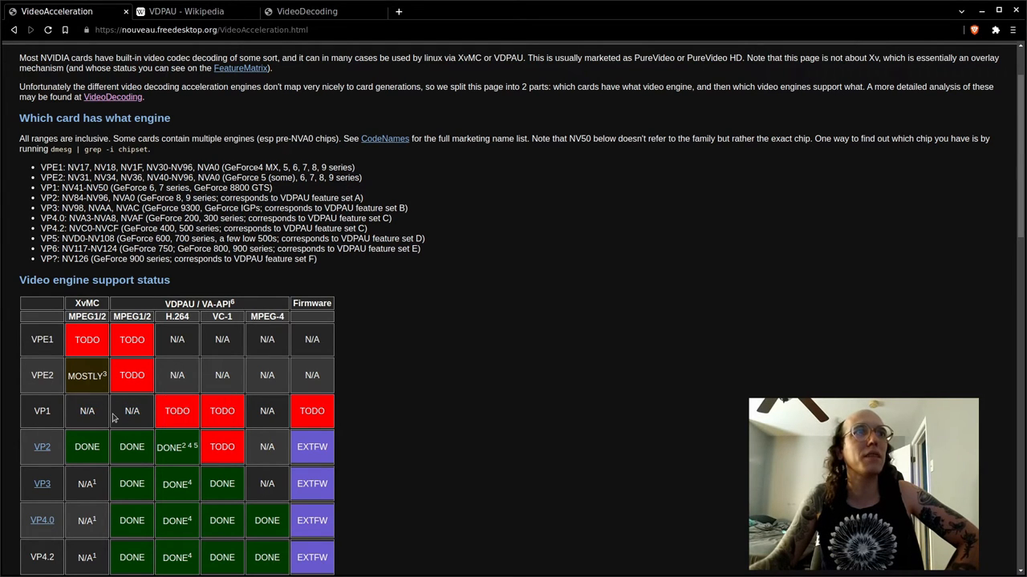
pyautogui.moveTo(212, 426)
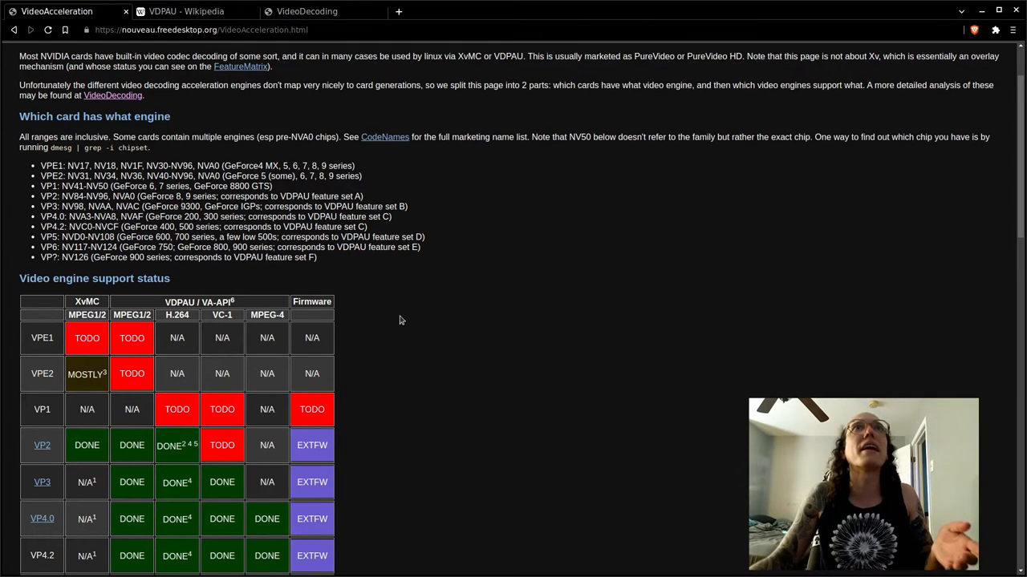
pyautogui.scroll(-3)
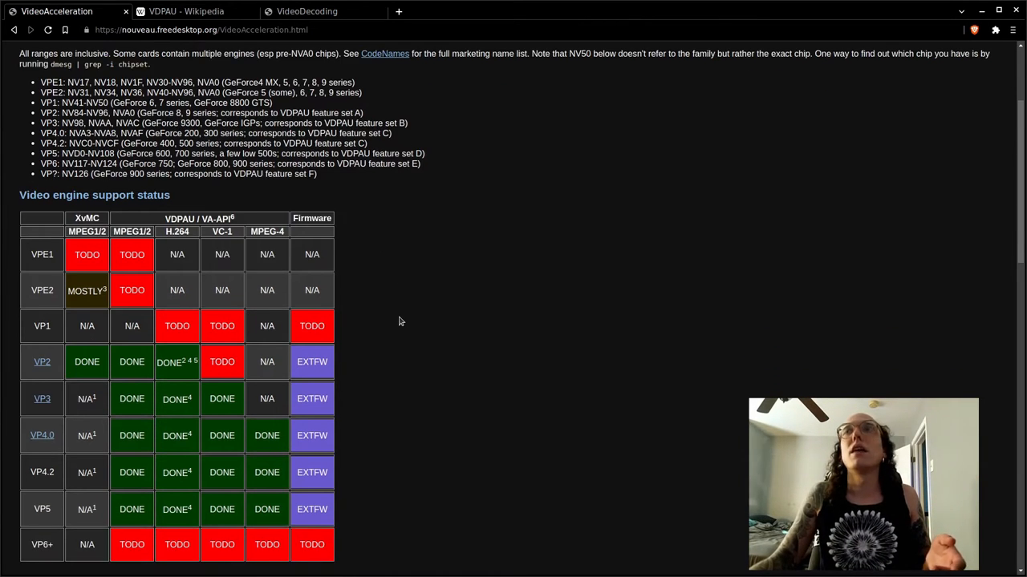
pyautogui.scroll(3)
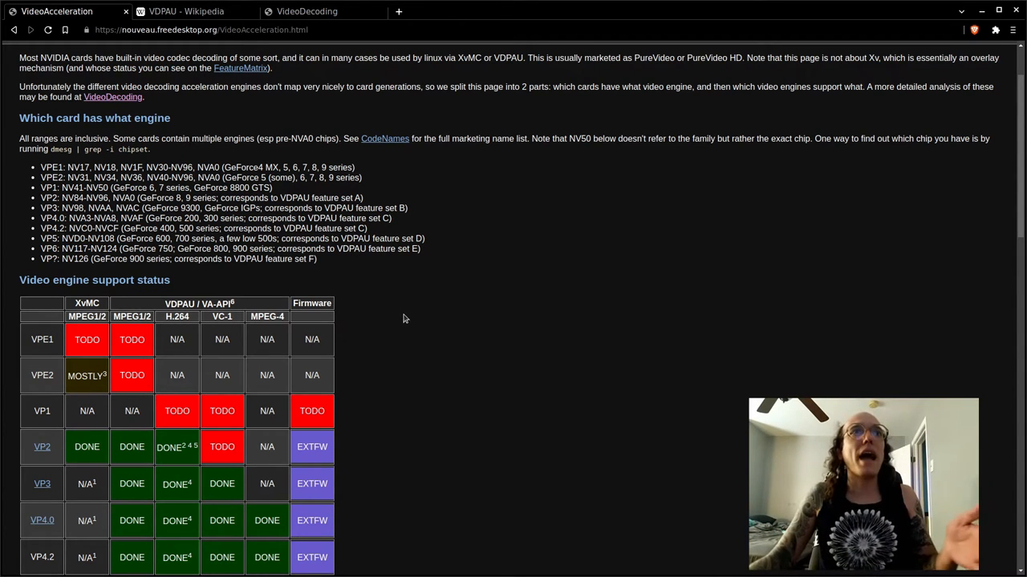
pyautogui.scroll(-3)
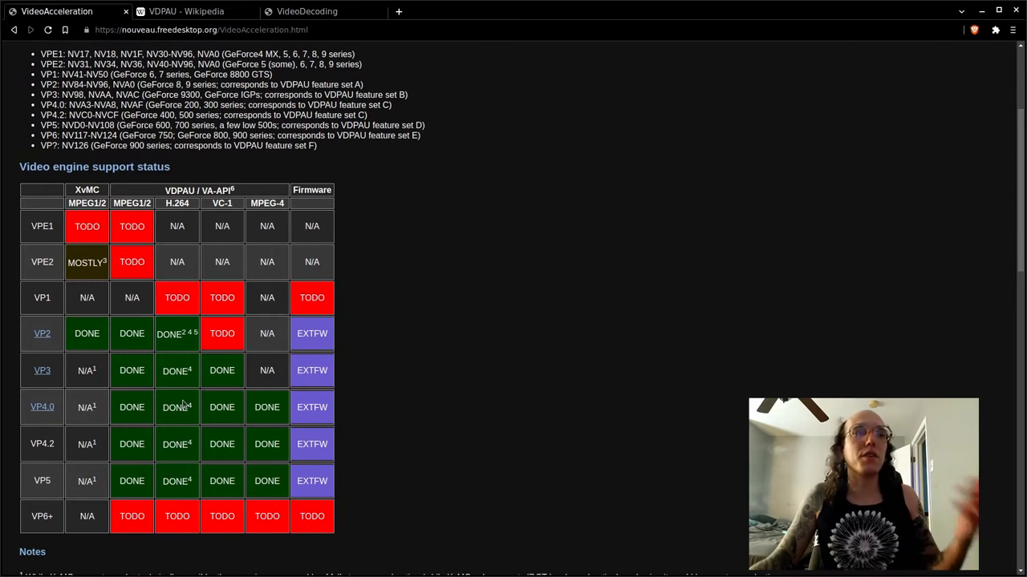
pyautogui.scroll(-3)
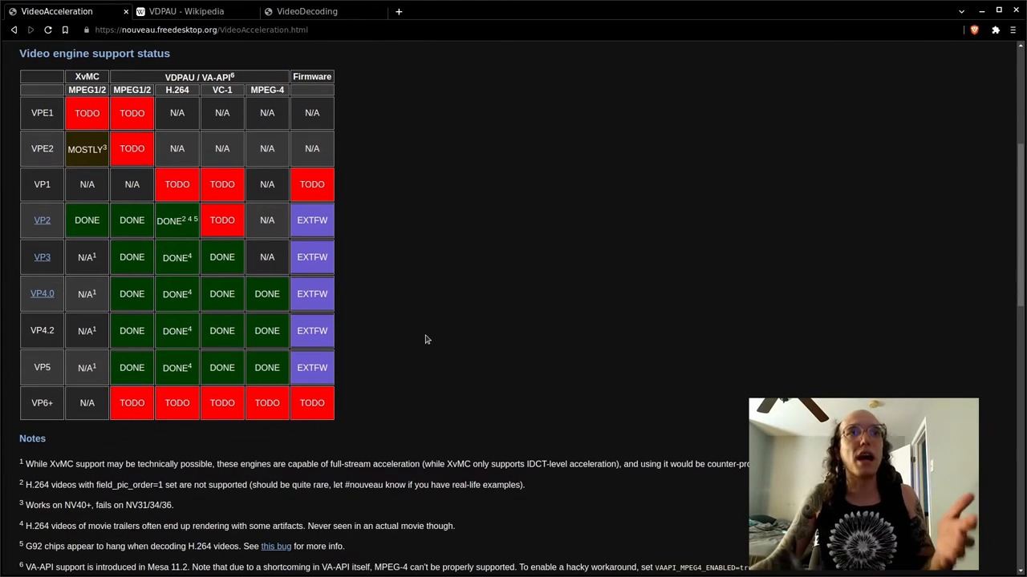
pyautogui.scroll(-3)
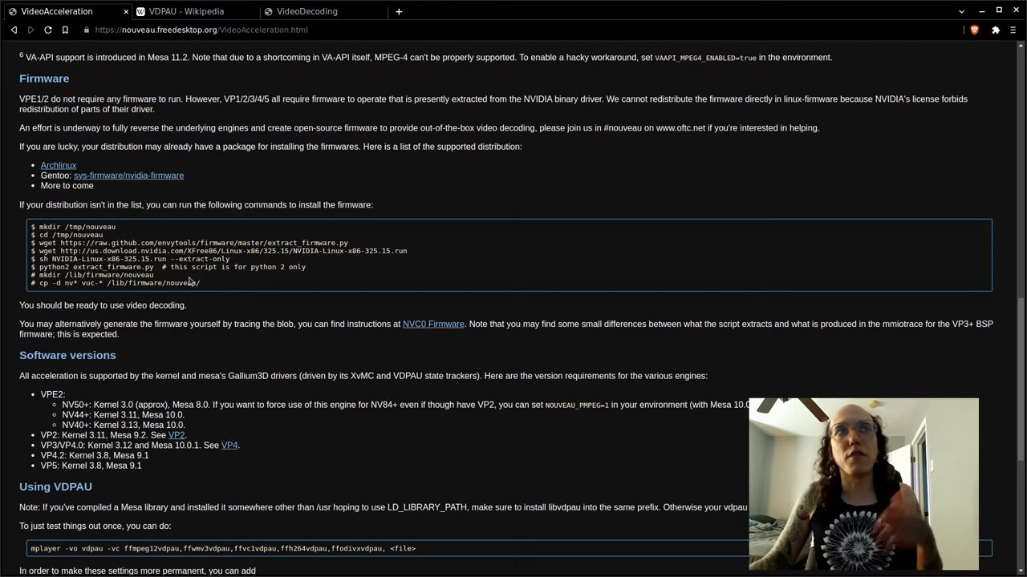
pyautogui.moveTo(120, 233)
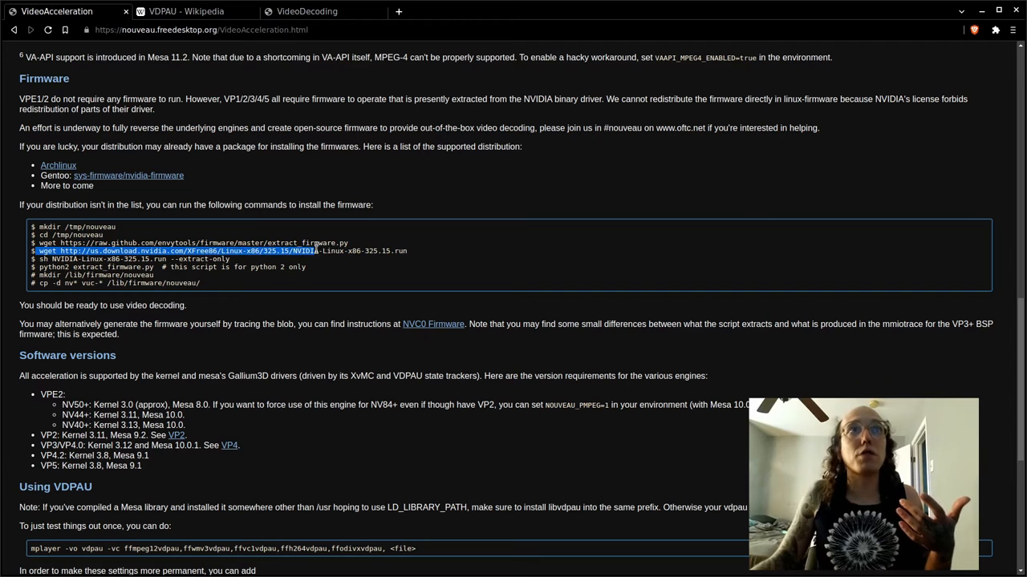
# Select and deselect words in the firmware extraction command block while reading it
pyautogui.click(292, 263)
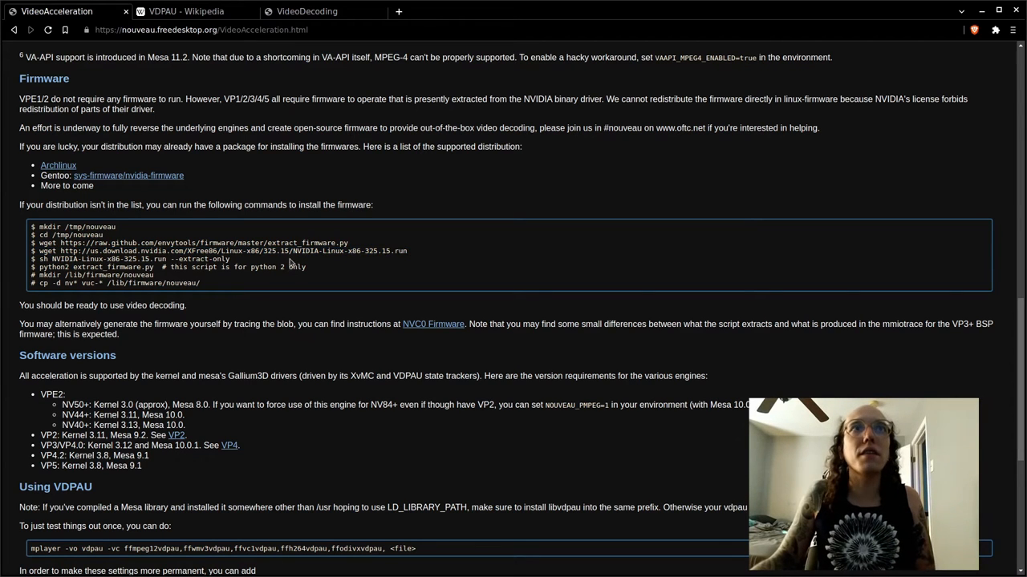
pyautogui.doubleClick(377, 251)
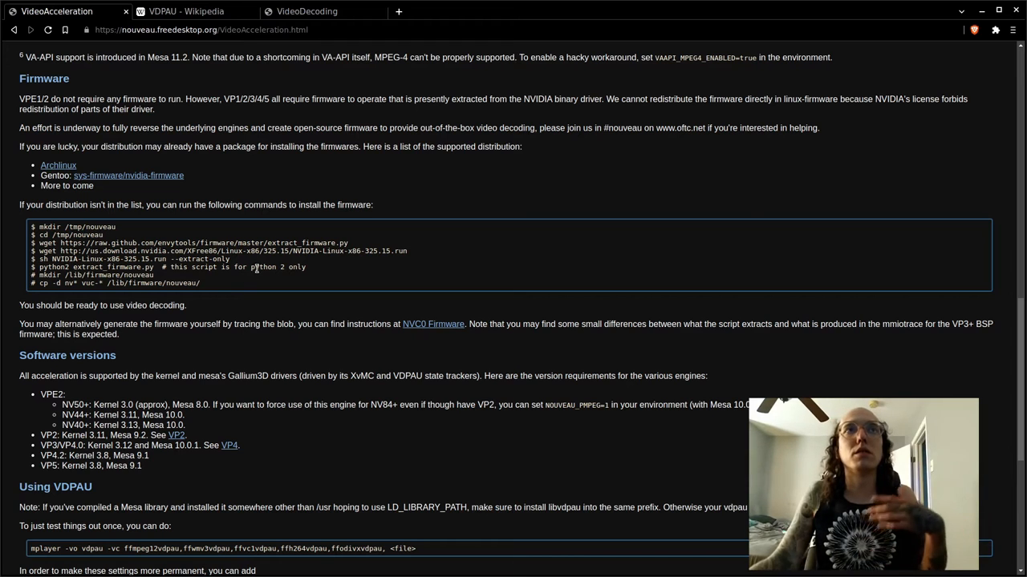
pyautogui.moveTo(276, 255)
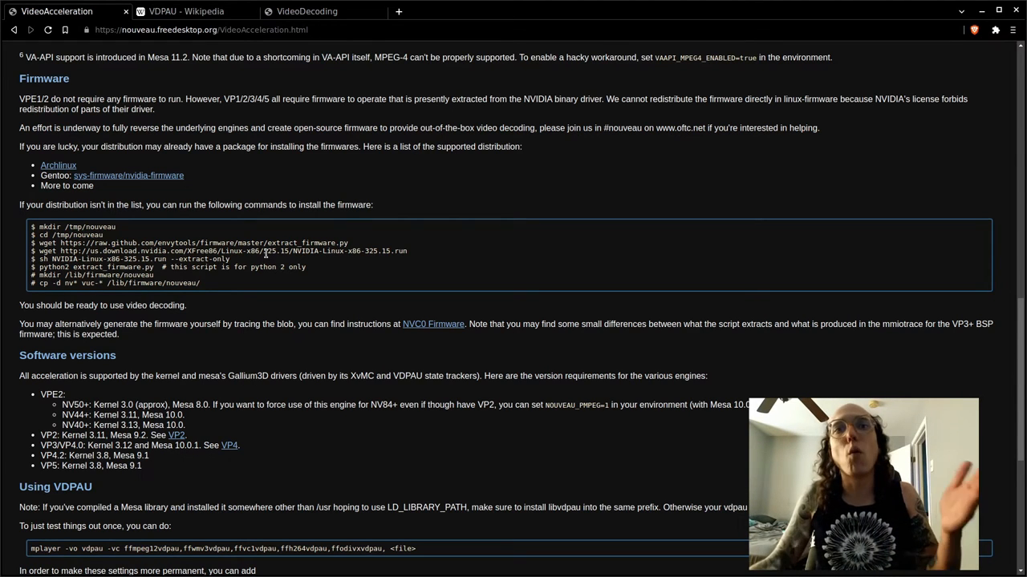
pyautogui.doubleClick(270, 250)
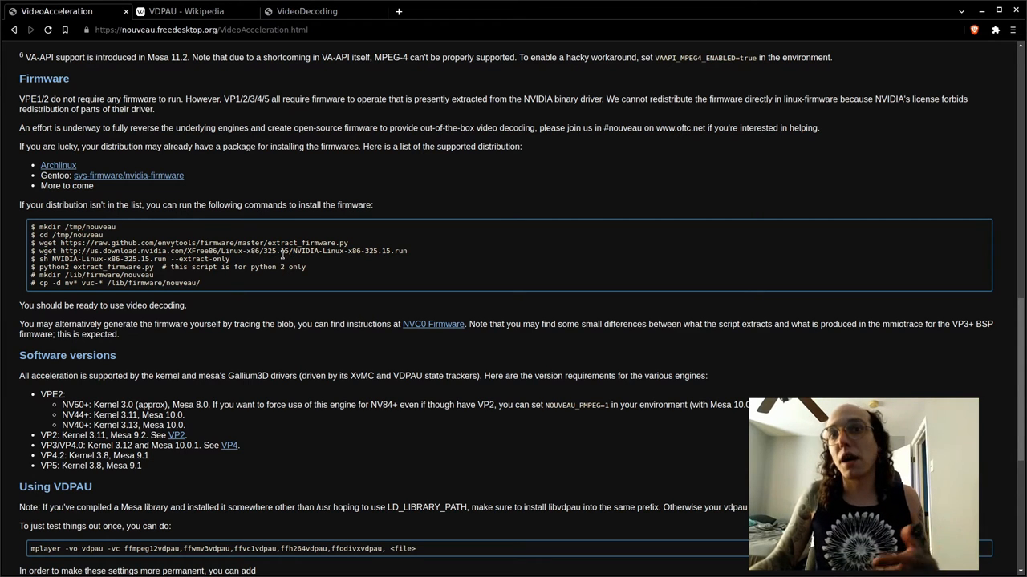
pyautogui.moveTo(255, 260)
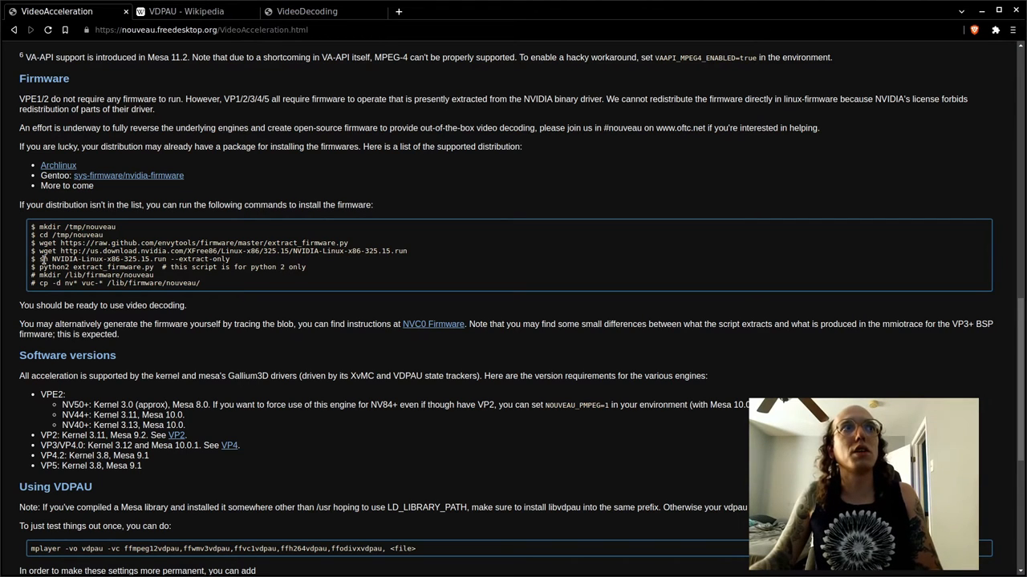
pyautogui.doubleClick(132, 260)
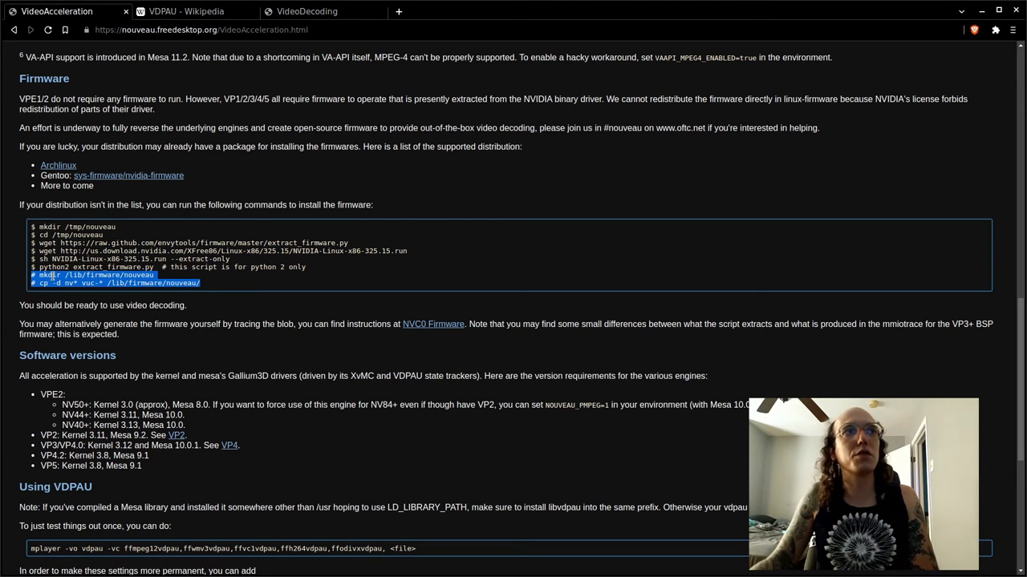
# Scroll past Firmware to the Software versions, Using VDPAU, XvMC and Troubleshooting sections
pyautogui.click(77, 292)
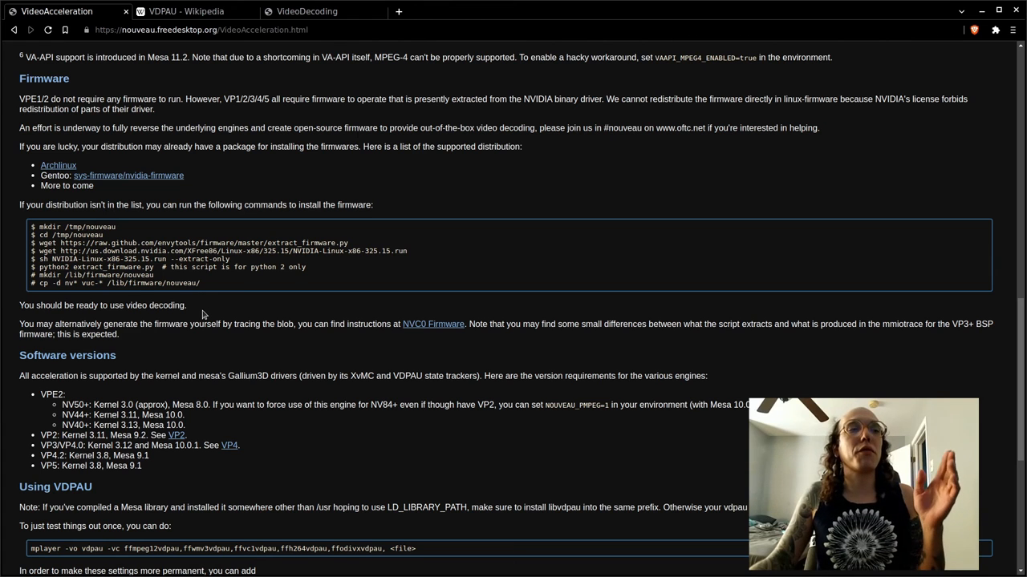
pyautogui.moveTo(202, 319)
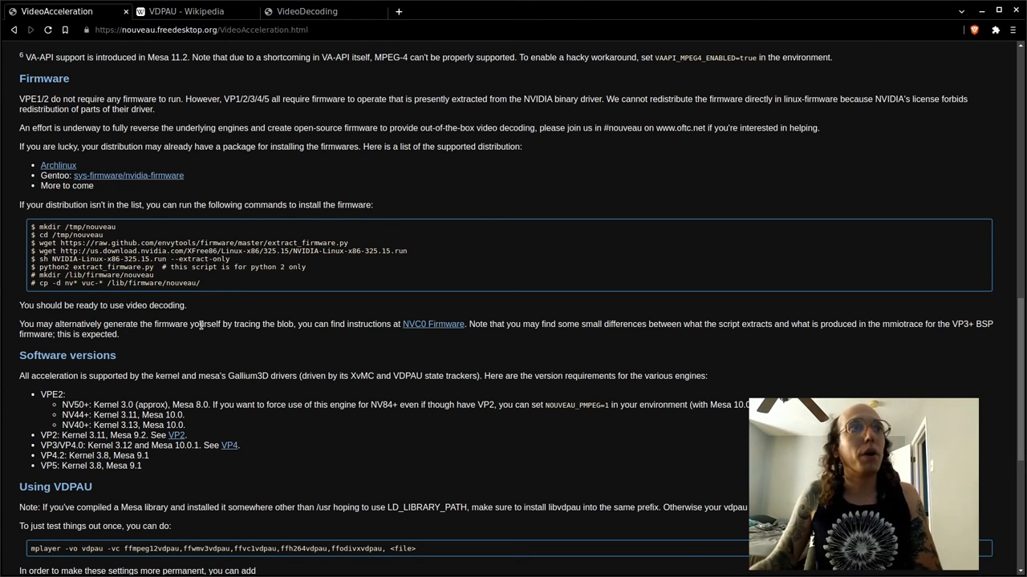
pyautogui.moveTo(599, 337)
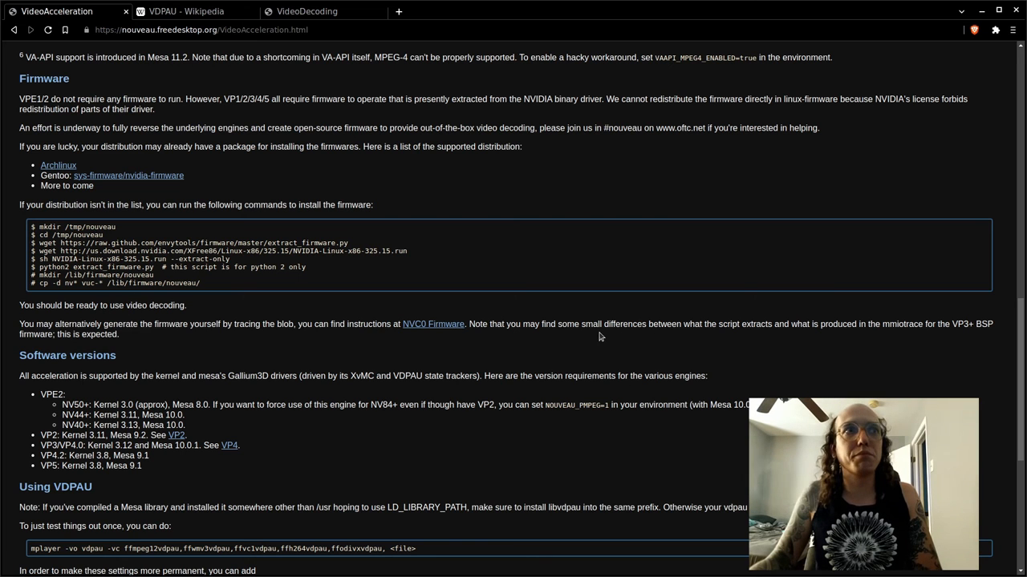
pyautogui.scroll(-3)
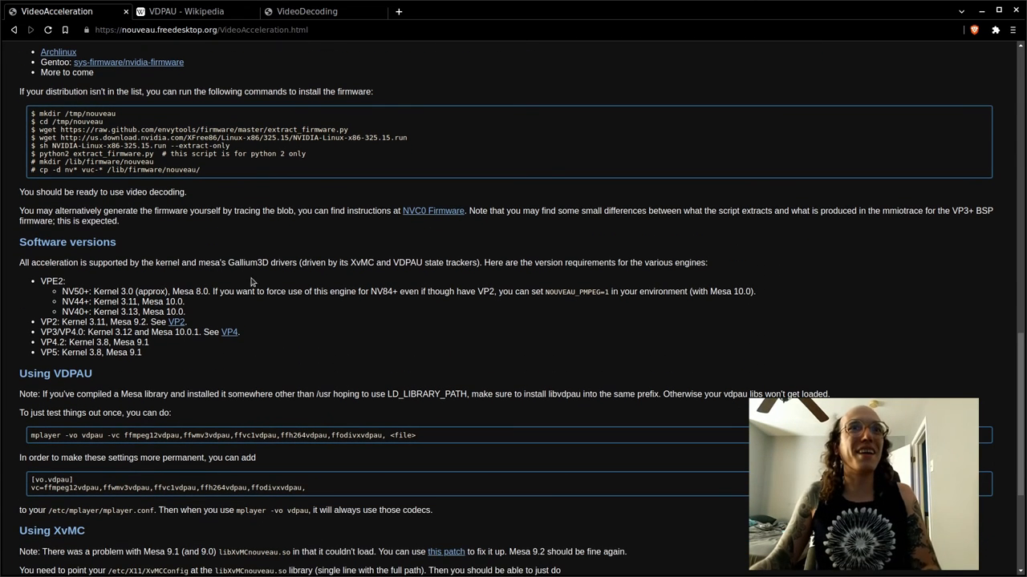
pyautogui.scroll(3)
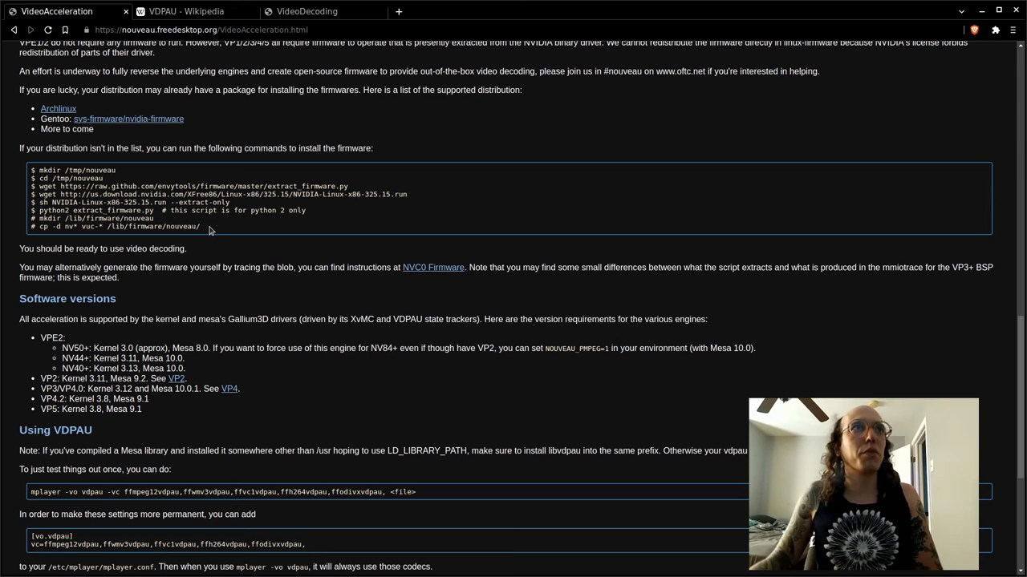
pyautogui.moveTo(77, 311)
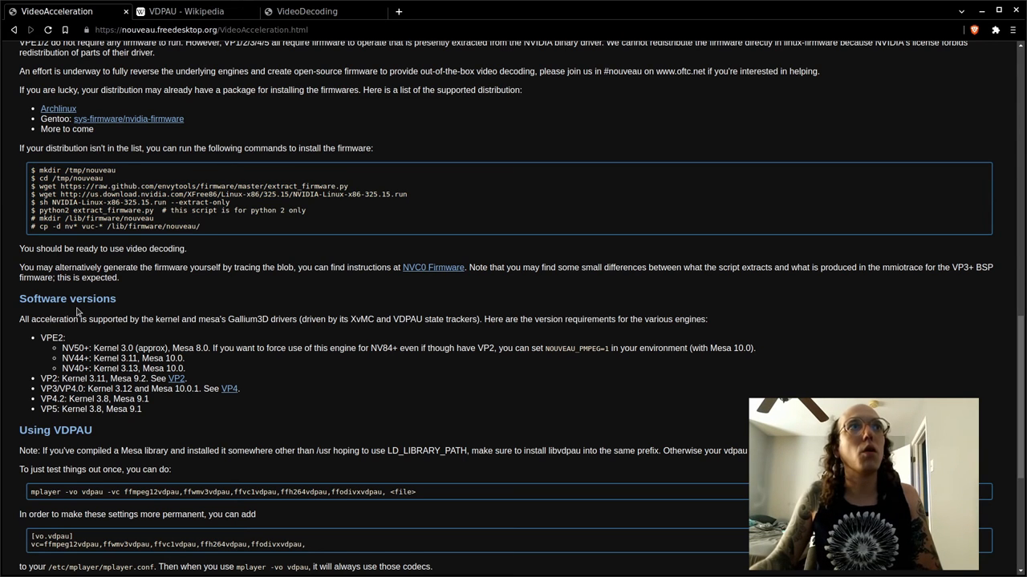
pyautogui.moveTo(225, 254)
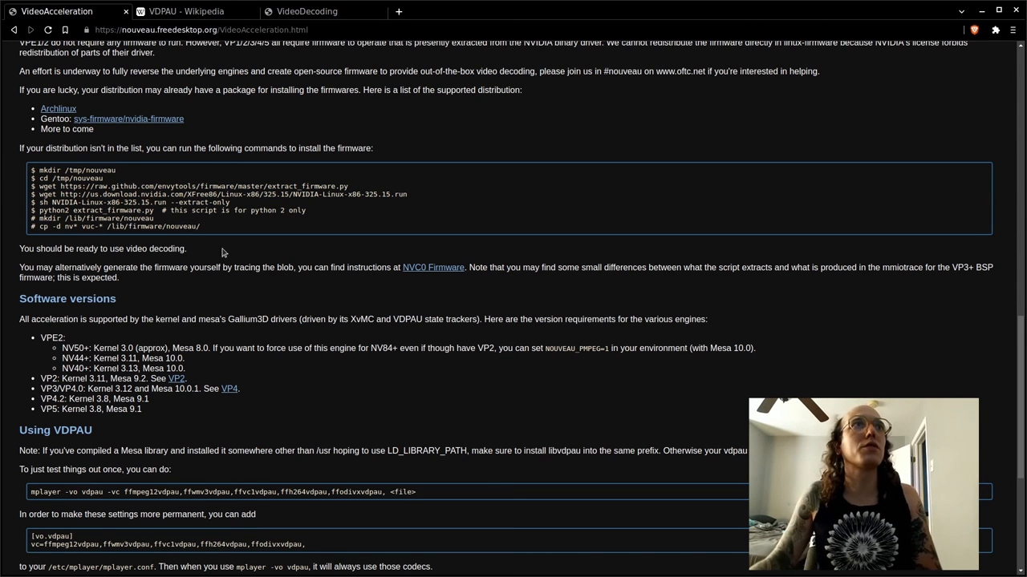
pyautogui.scroll(-3)
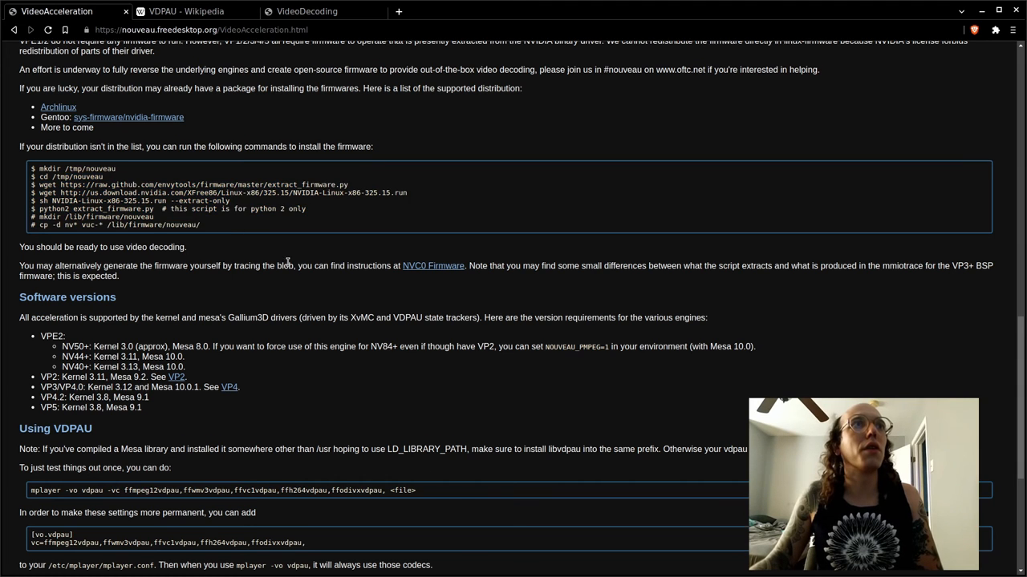
pyautogui.scroll(-3)
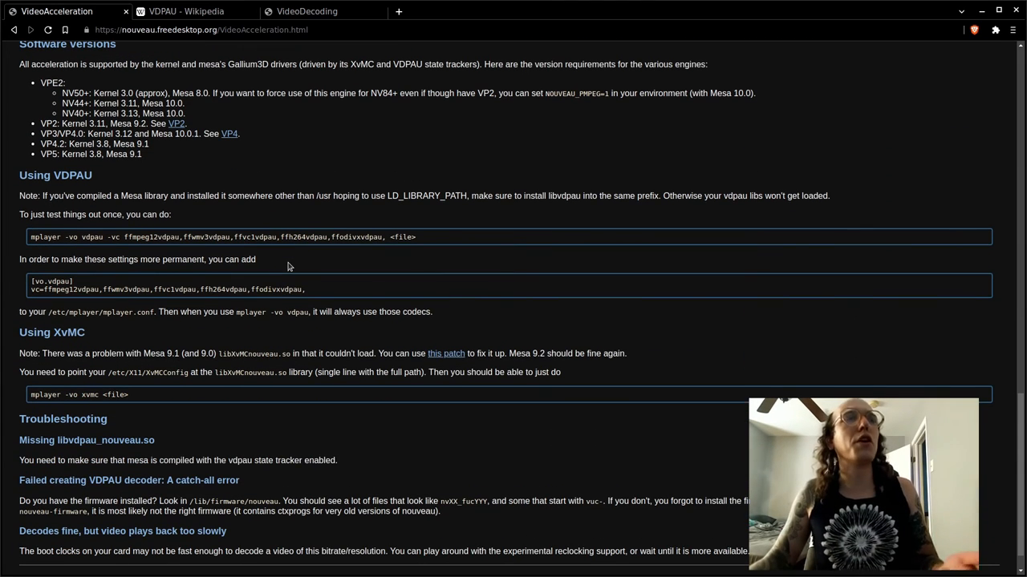
pyautogui.moveTo(303, 254)
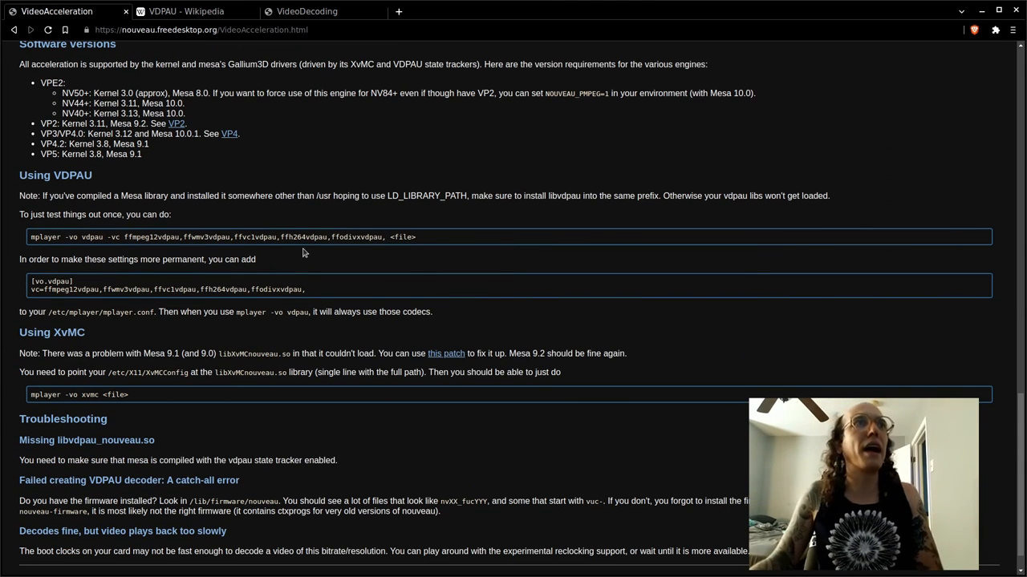
# Scroll to the page bottom showing the Troubleshooting entries, footer links and last-edited date
pyautogui.scroll(-3)
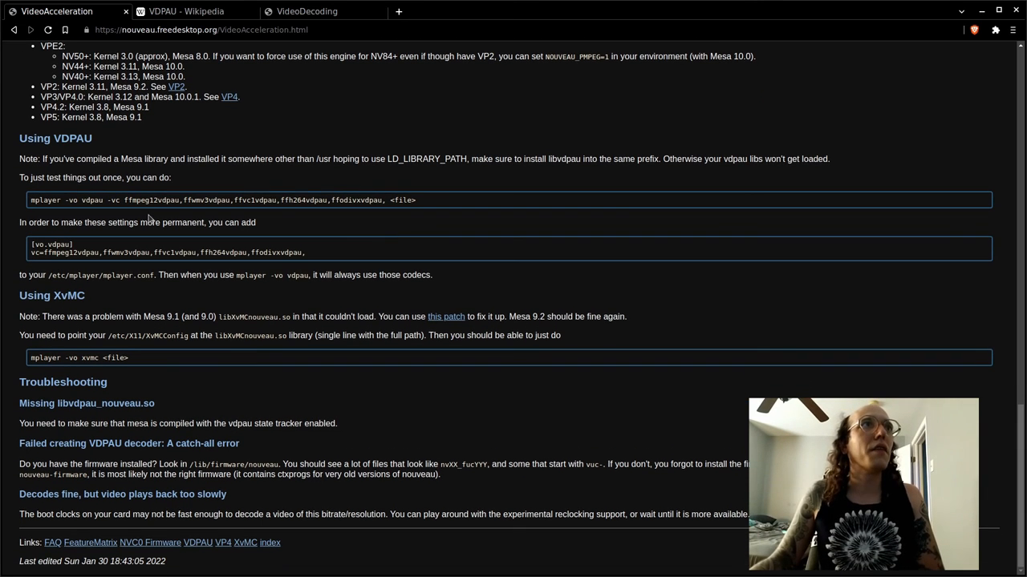
pyautogui.moveTo(45, 311)
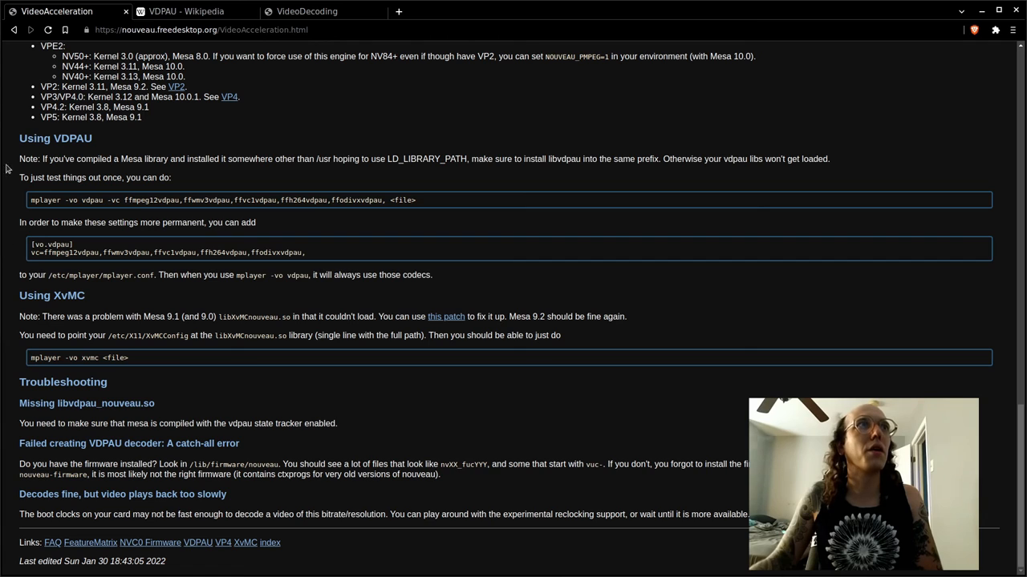
pyautogui.moveTo(8, 407)
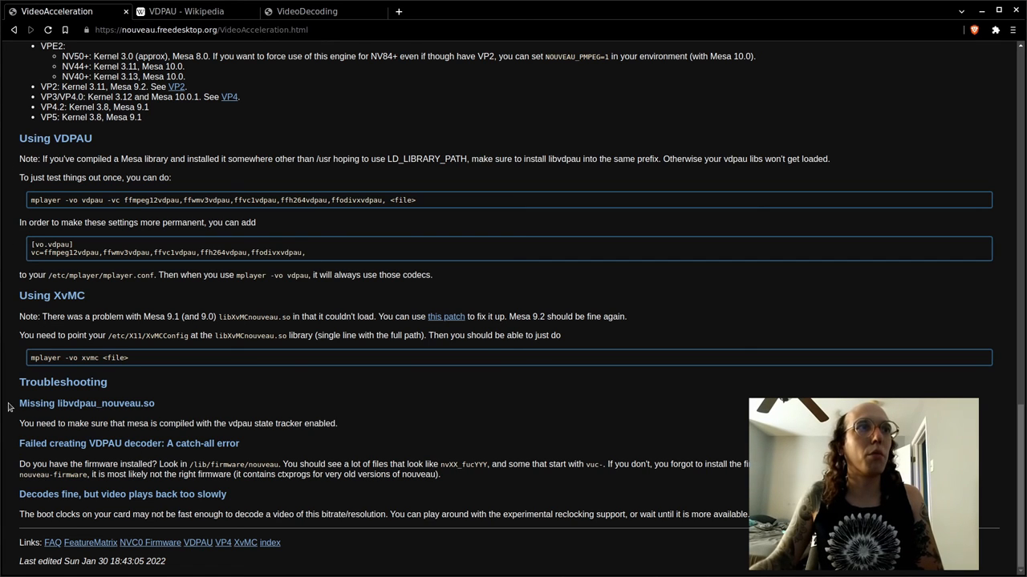
pyautogui.moveTo(269, 446)
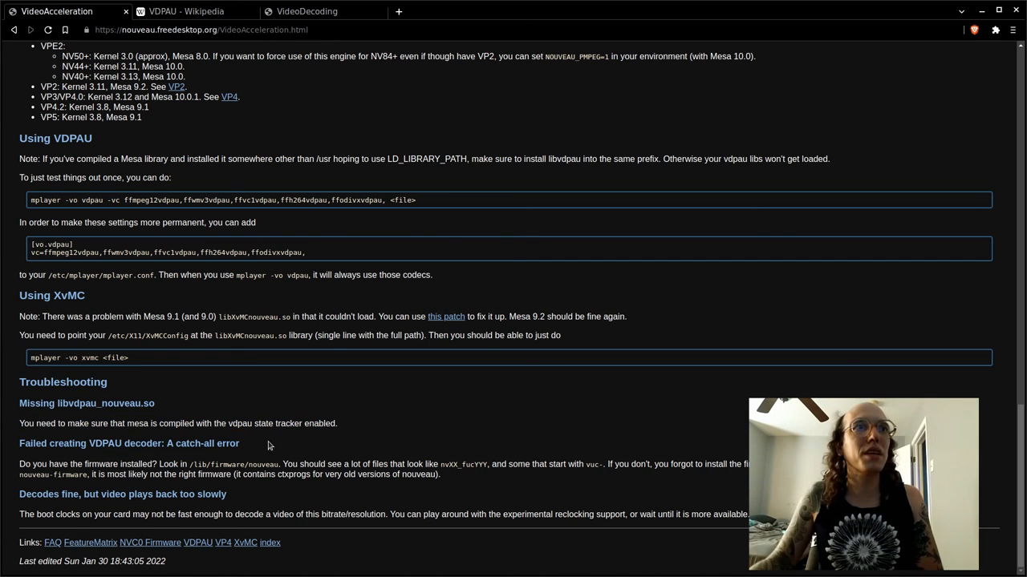
pyautogui.moveTo(129, 408)
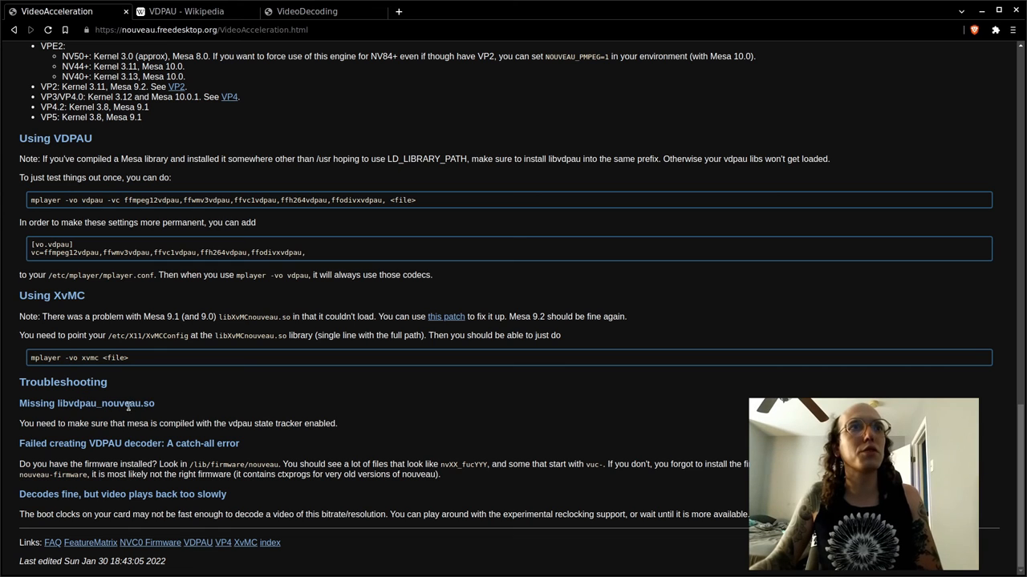
pyautogui.moveTo(200, 436)
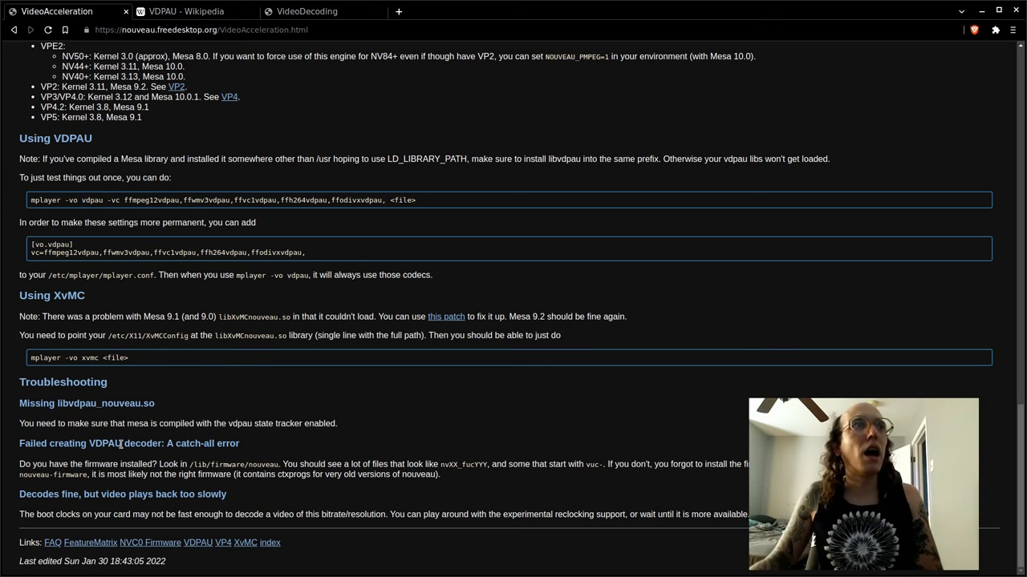
pyautogui.moveTo(395, 457)
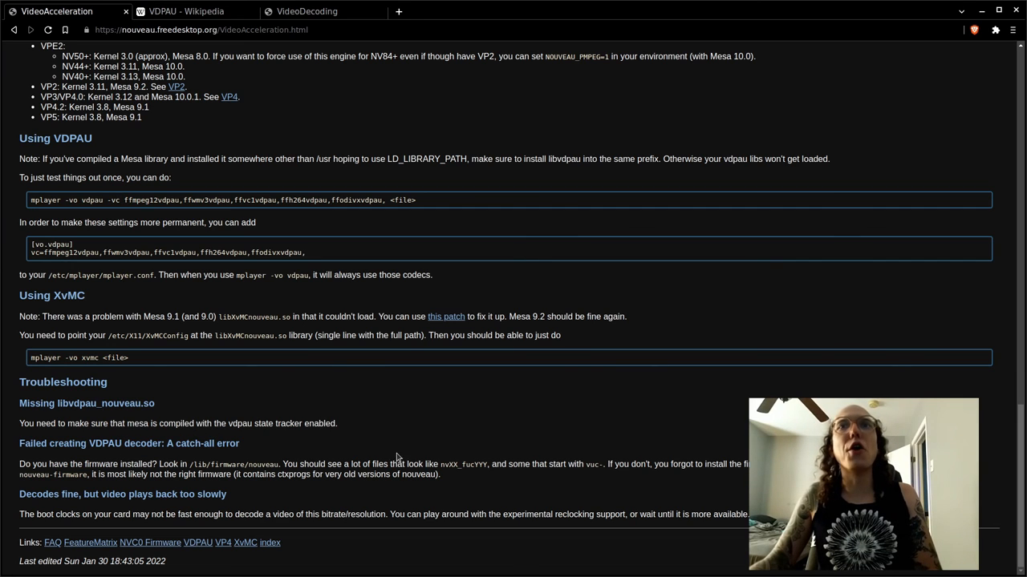
pyautogui.moveTo(116, 493)
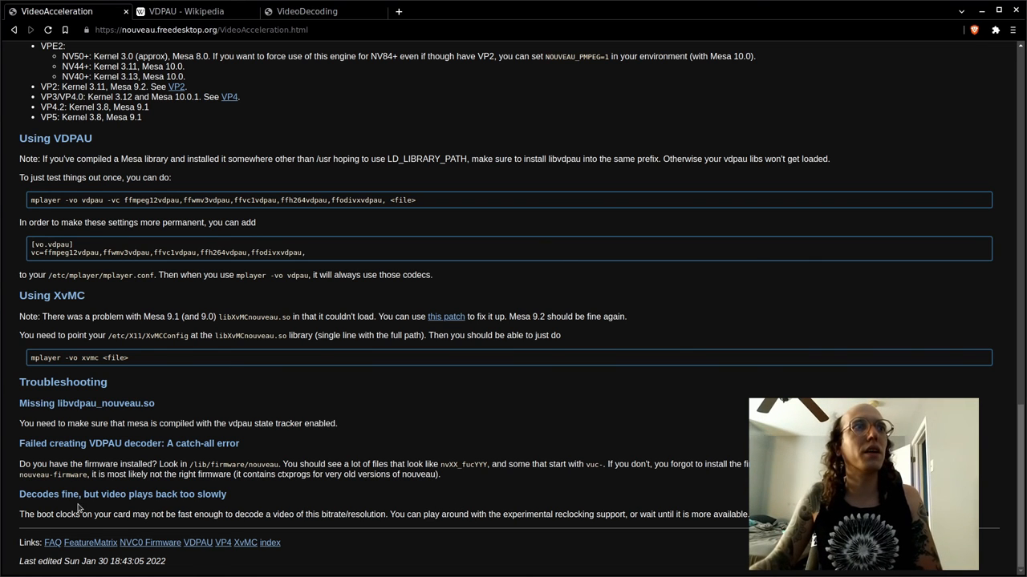
pyautogui.moveTo(423, 462)
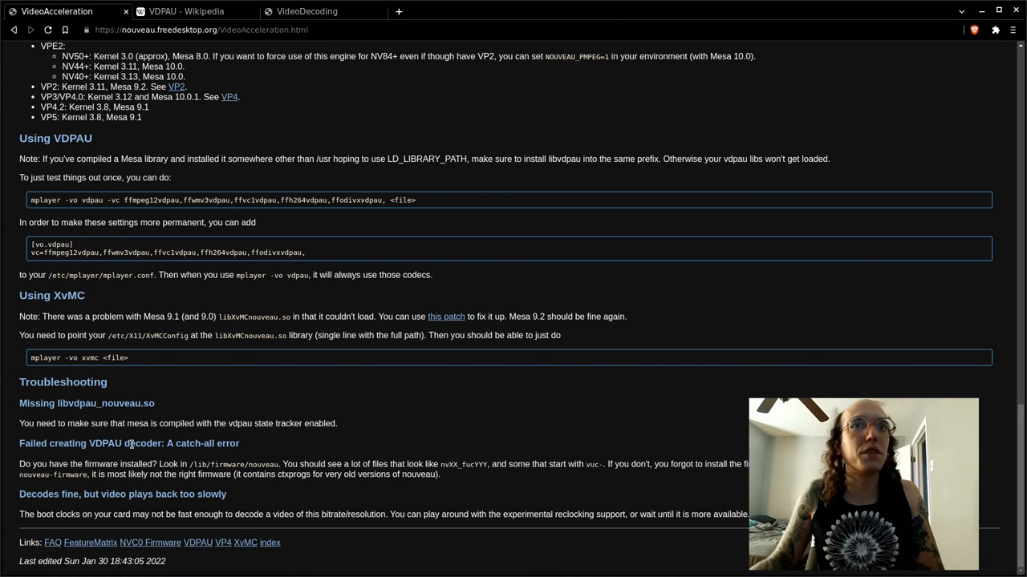
pyautogui.moveTo(539, 459)
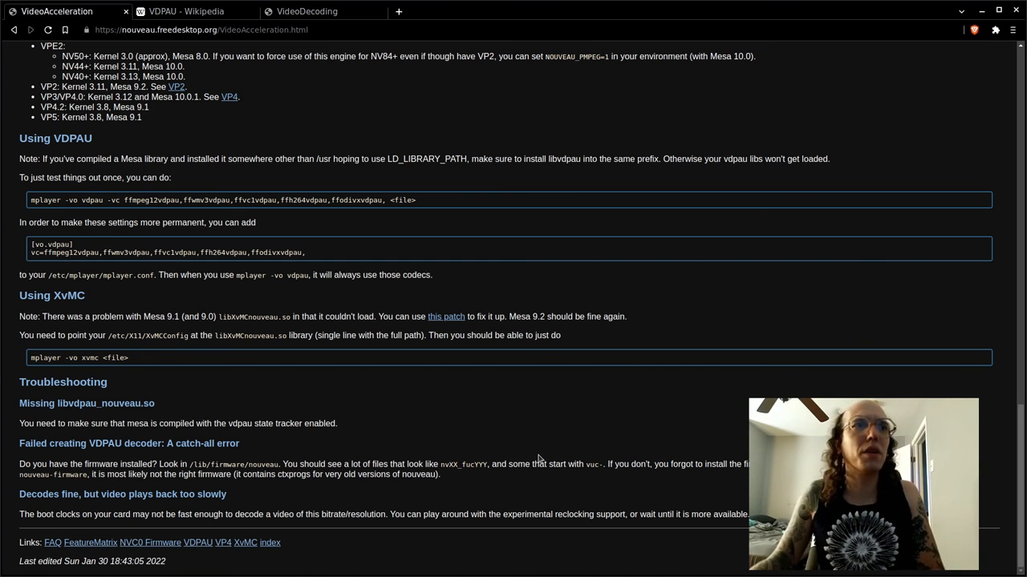
pyautogui.moveTo(201, 491)
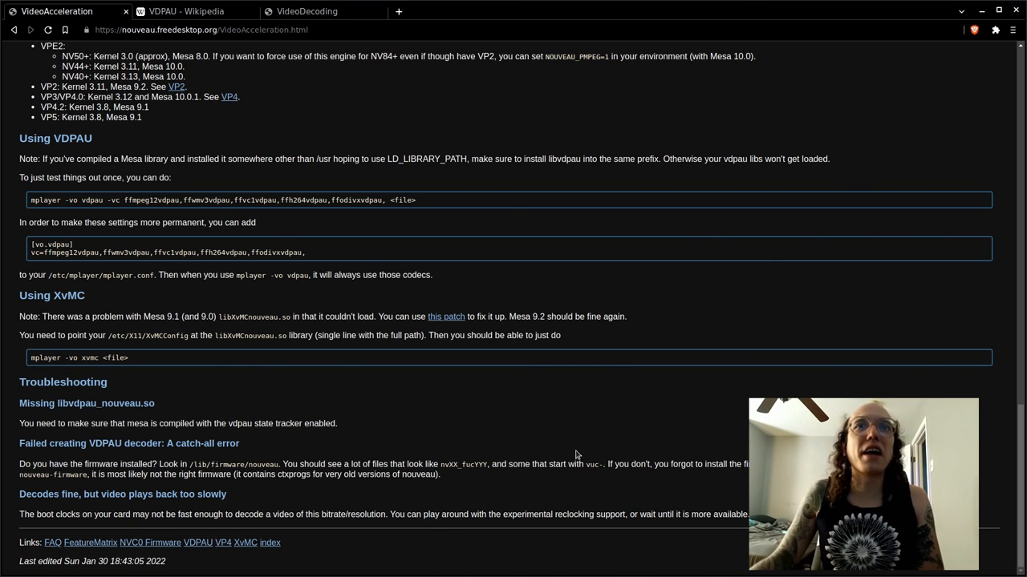
pyautogui.moveTo(45, 395)
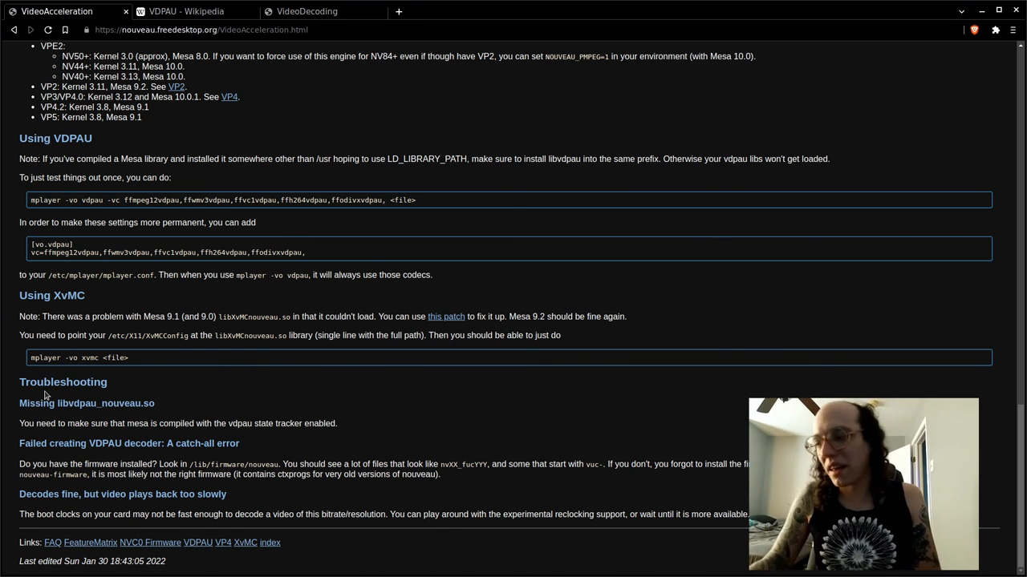
# Scroll back to the page top showing the title and Which card has what engine list
pyautogui.scroll(3)
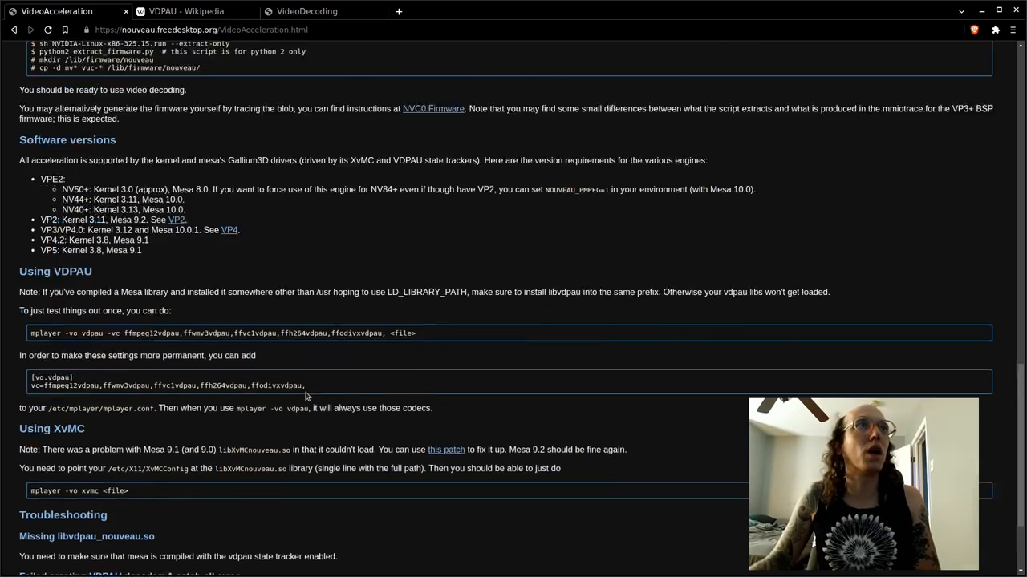
pyautogui.scroll(3)
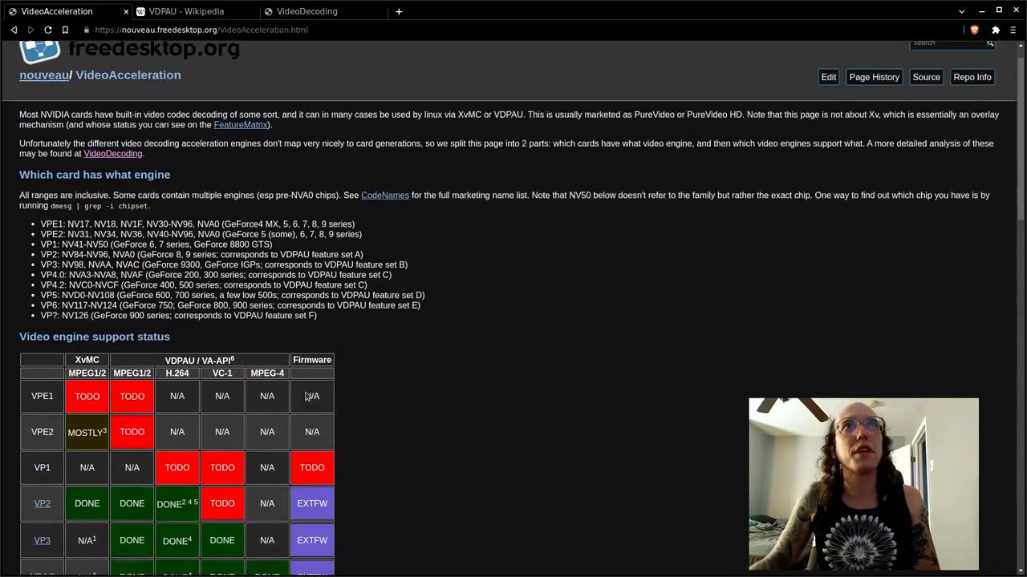
pyautogui.scroll(3)
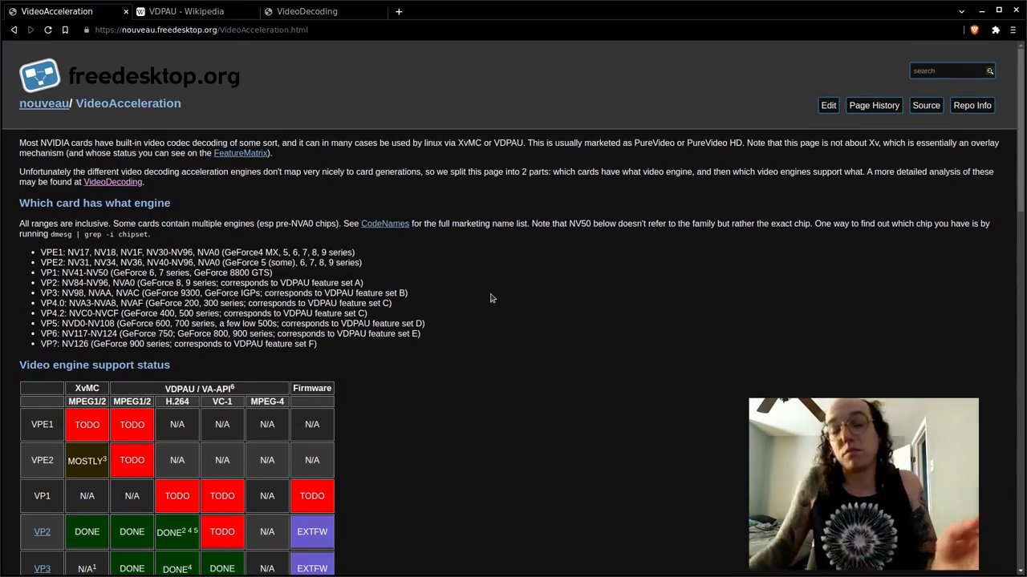